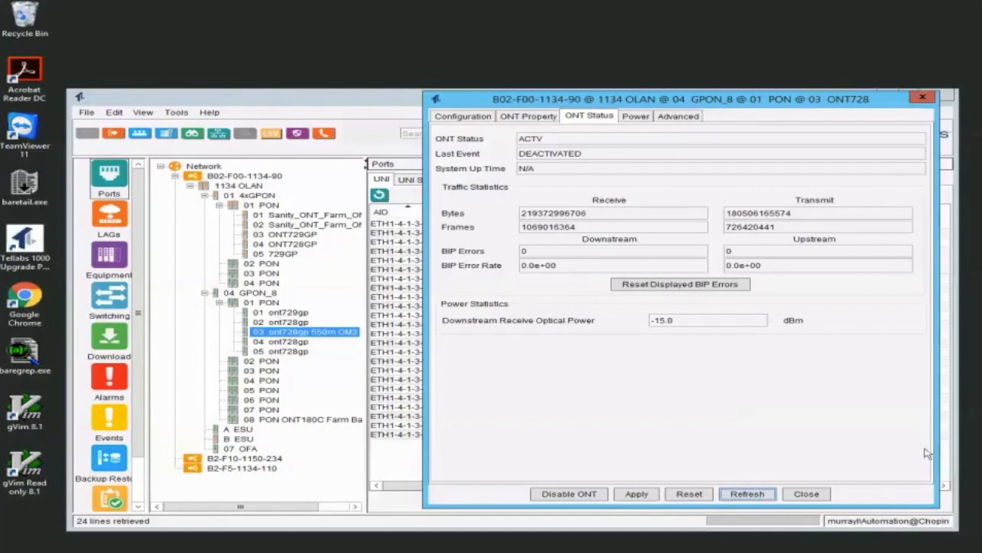
mouse_move(522, 338)
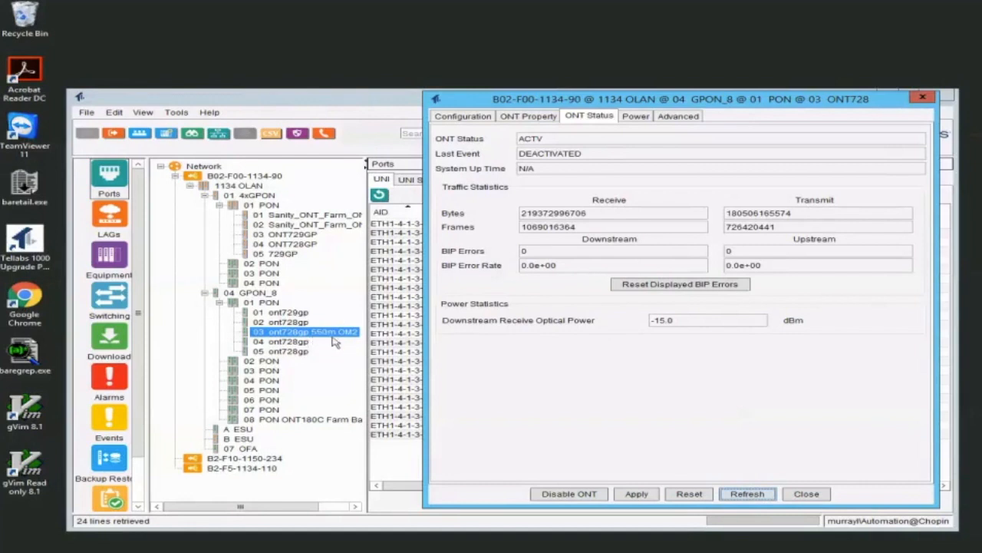
mouse_move(340, 341)
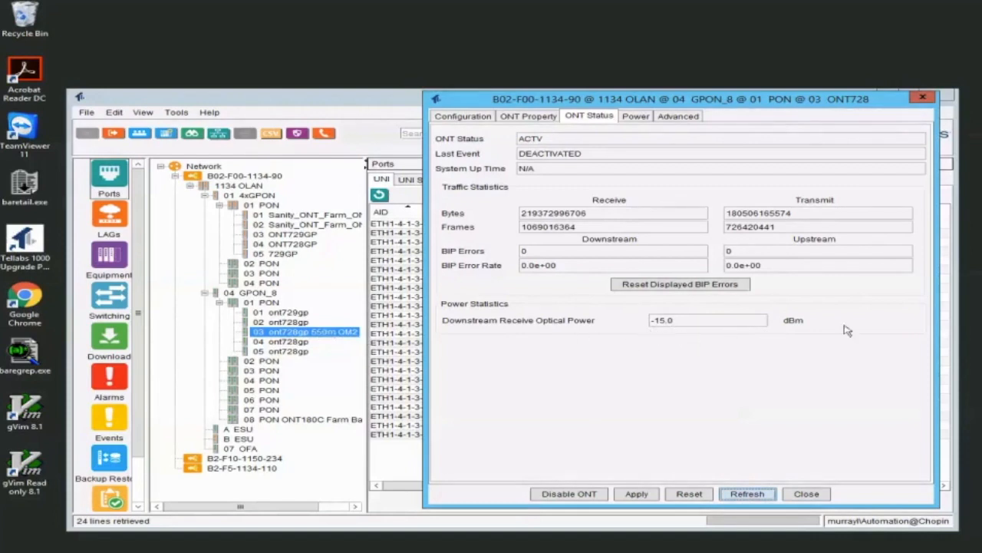
mouse_move(723, 351)
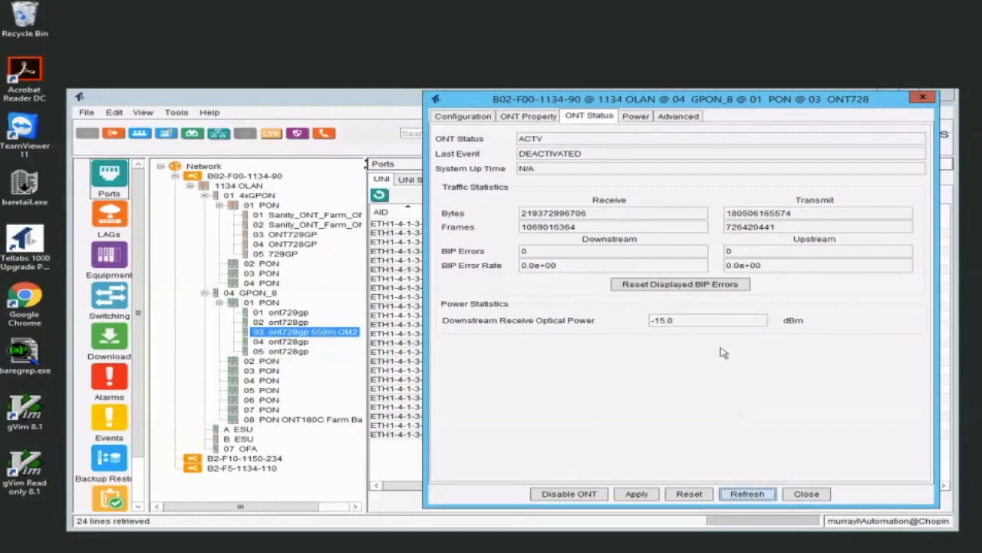
mouse_move(545, 278)
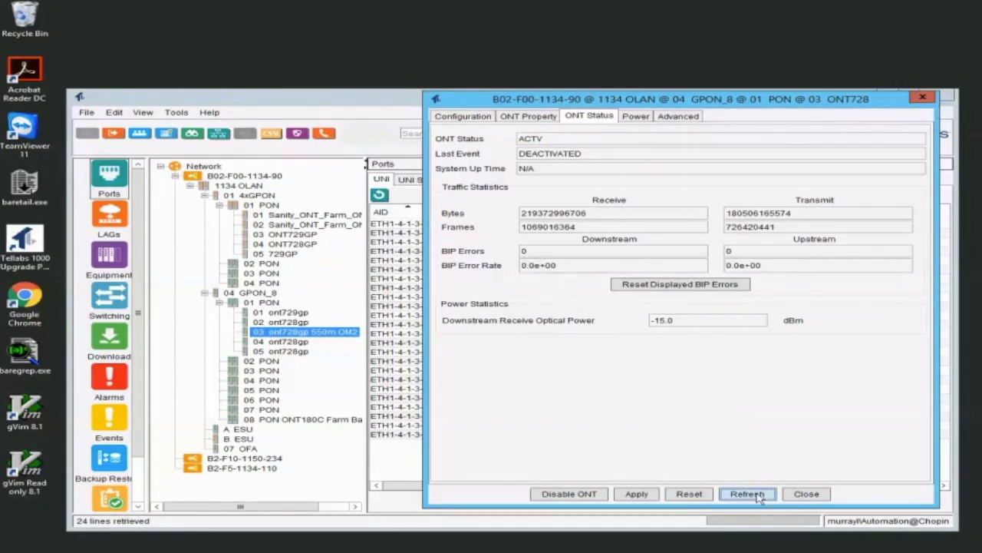
Refresh ONT 03's traffic counters twice, confirming zero BIP errors and -15.0 dBm receive power.
click(746, 494)
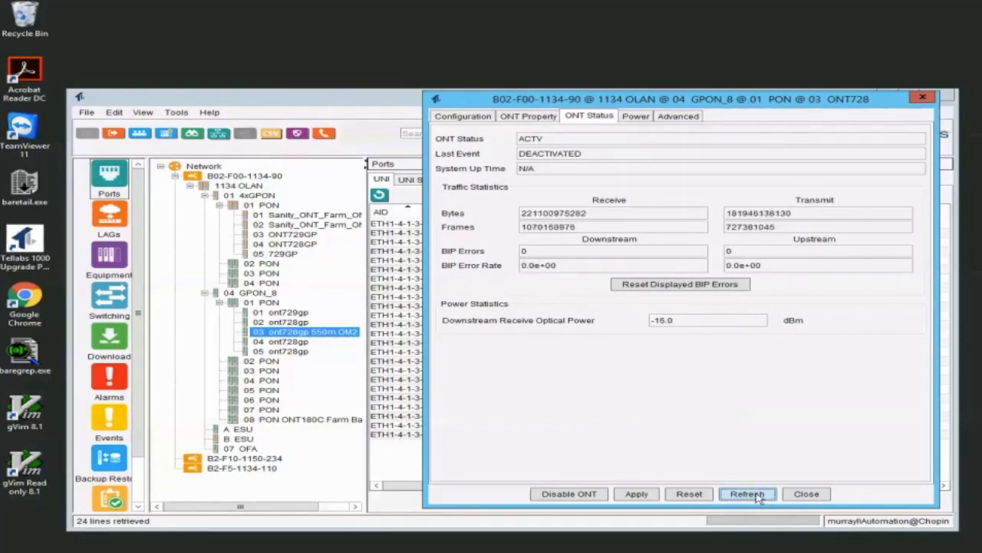
click(746, 494)
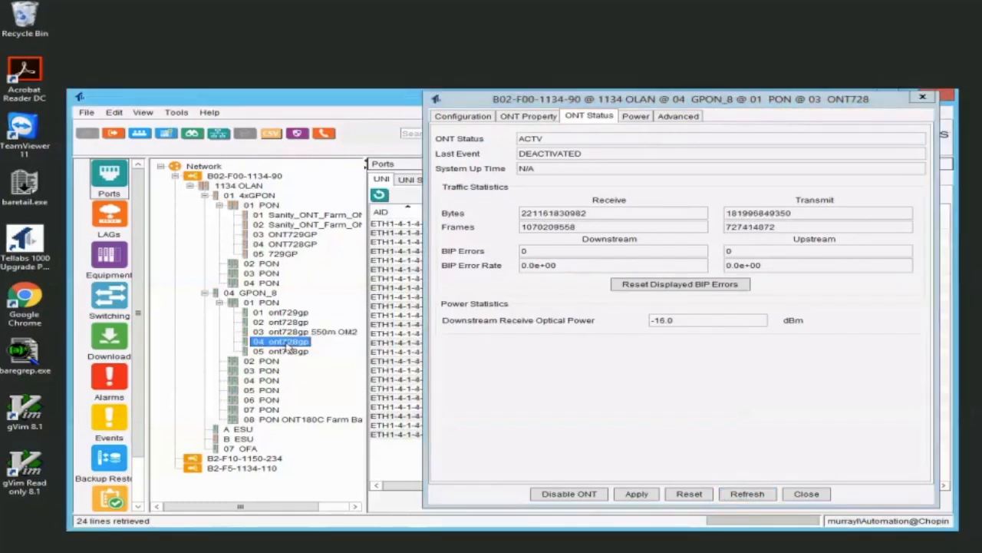
Review ONT 04's refreshed status (zero BIP errors, -18.0 dBm) after dismissing ONT 03, then close it.
click(806, 494)
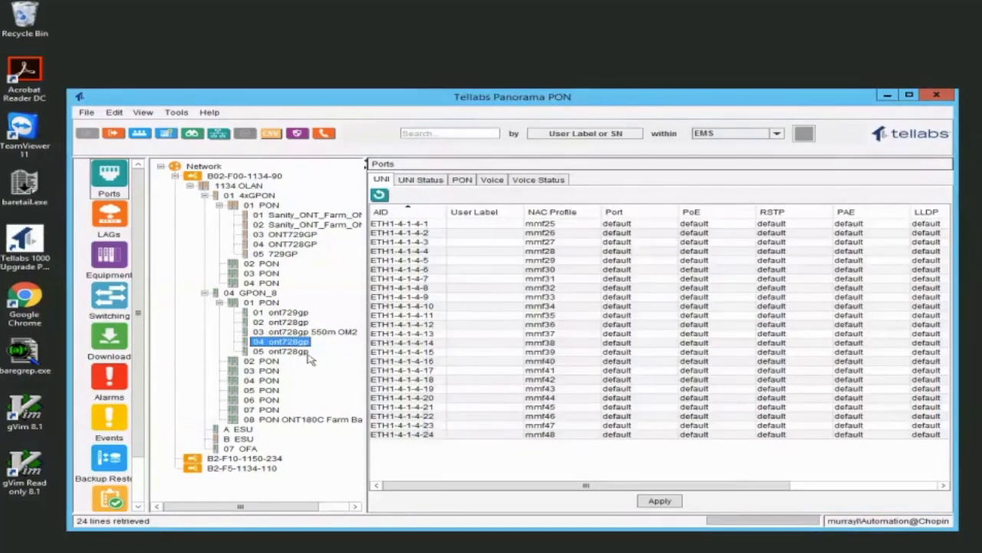
double_click(282, 341)
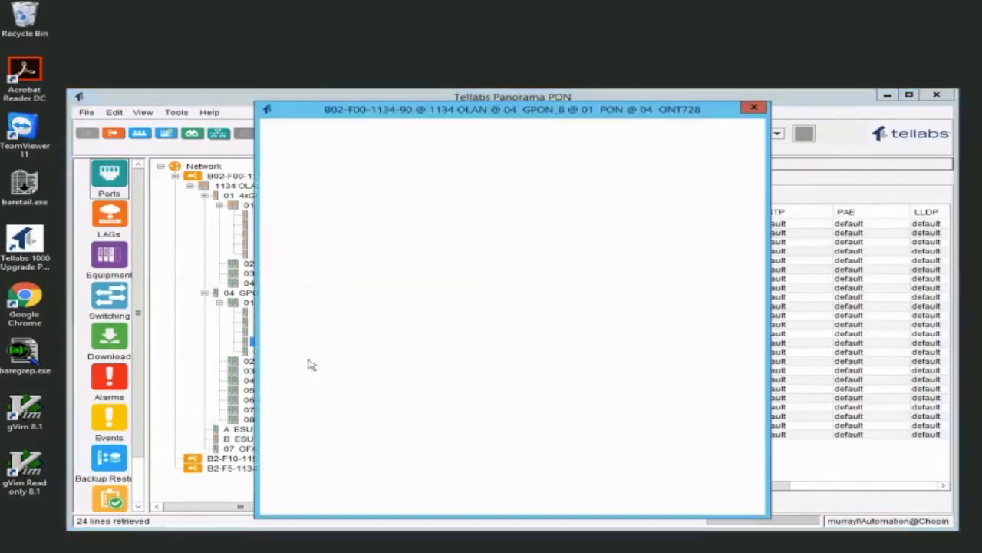
click(421, 126)
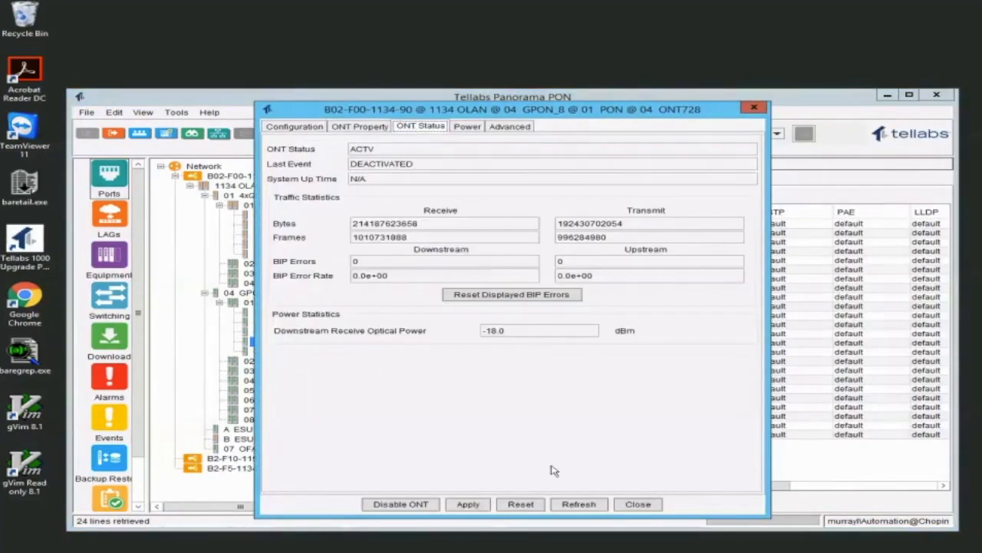
click(579, 503)
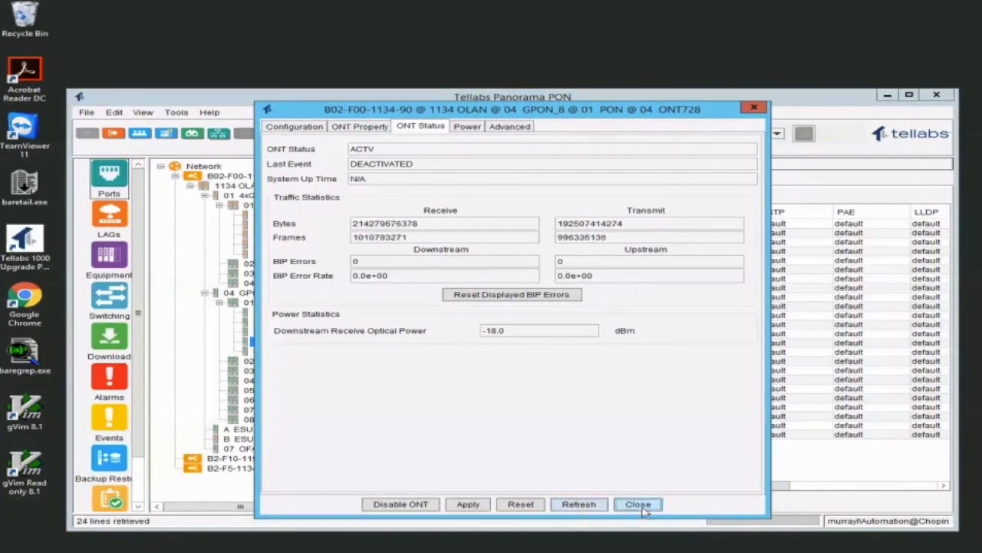
click(639, 503)
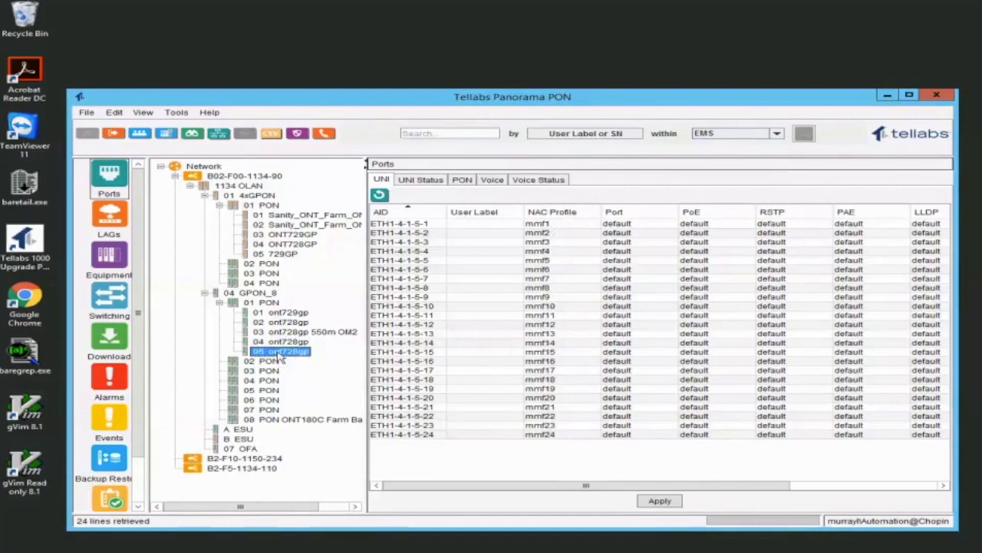
View ONT 05's properties via its context menu, confirming zero BIP errors and -15.0 dBm, then close.
right_click(279, 350)
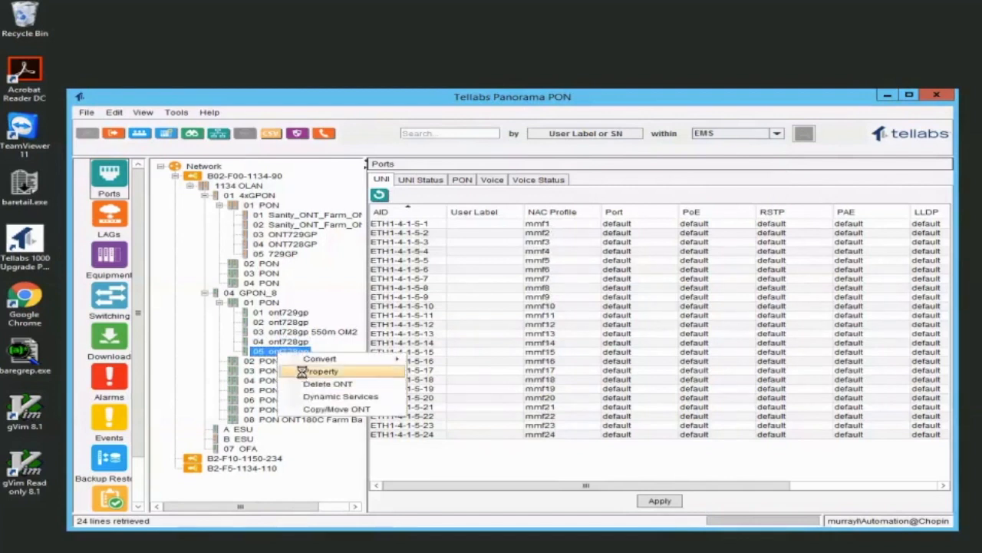
click(322, 370)
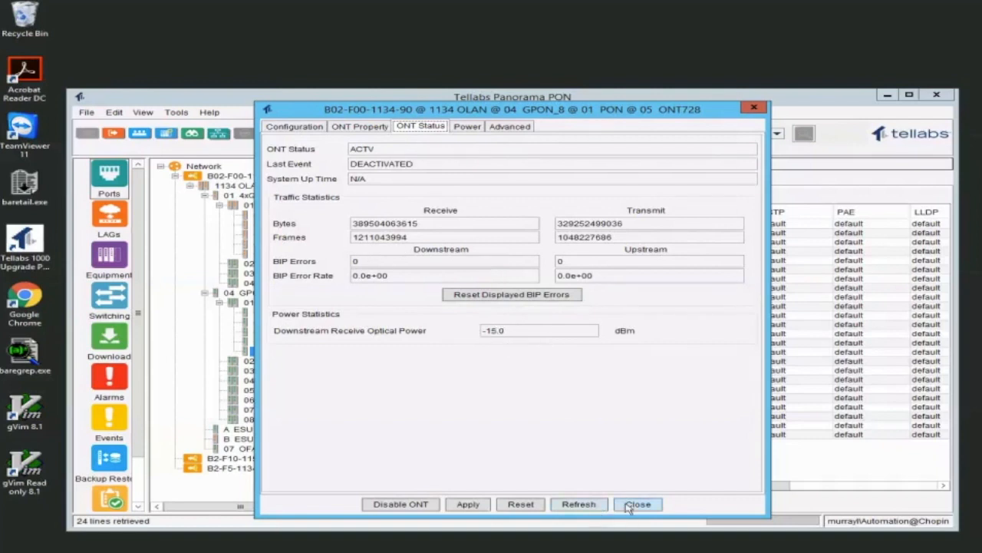
click(638, 503)
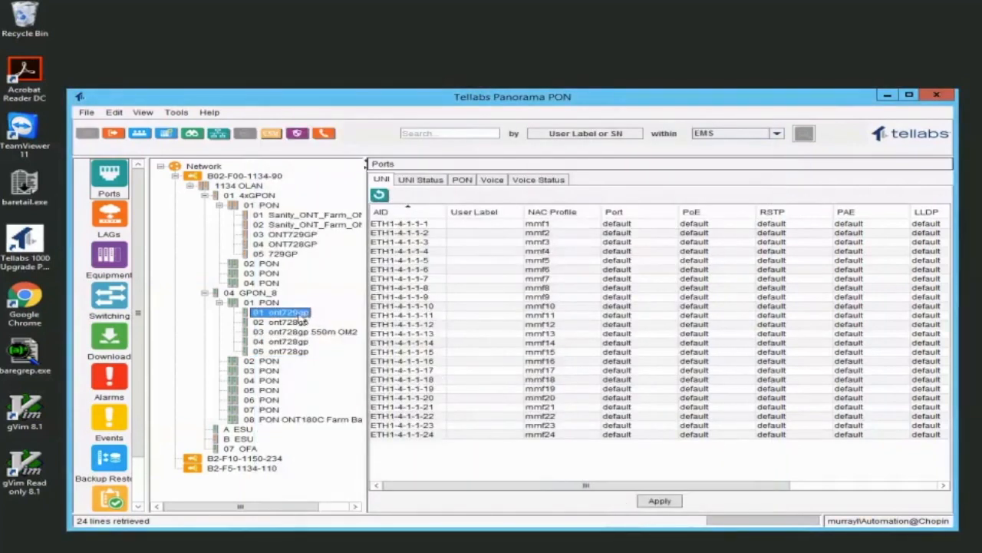
View ONT 01 (ont729gp) properties via its context menu, confirming zero BIP errors and -16.0 dBm, then close.
right_click(279, 313)
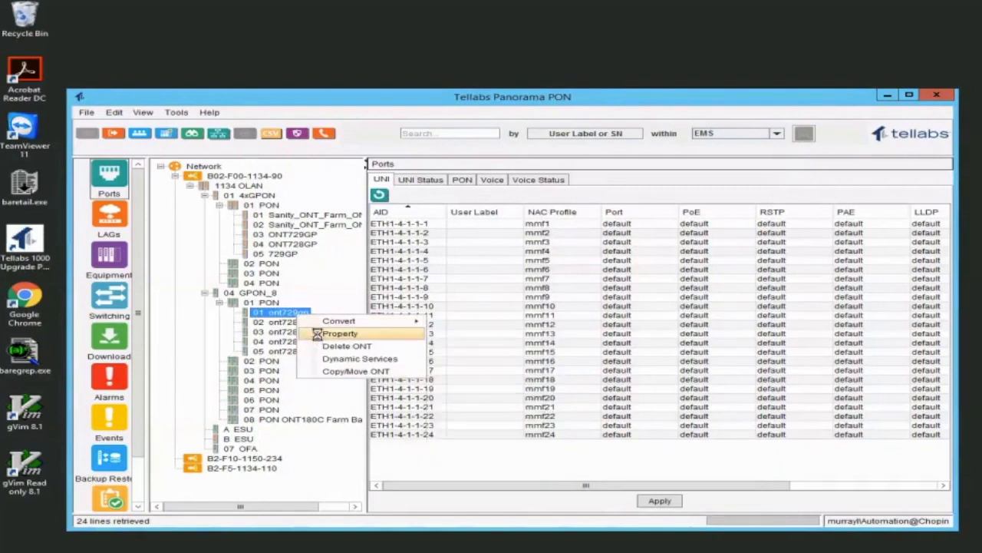
click(341, 333)
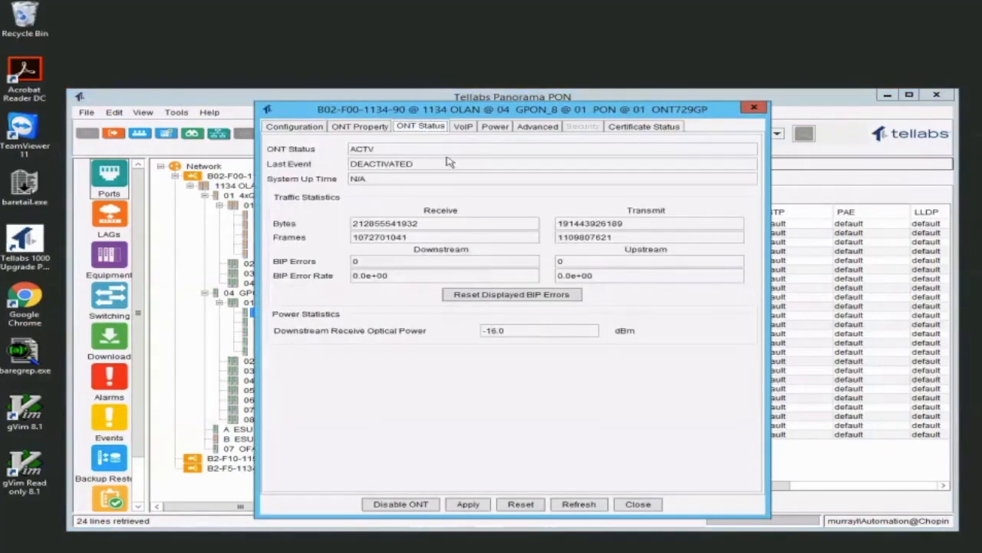
mouse_move(482, 369)
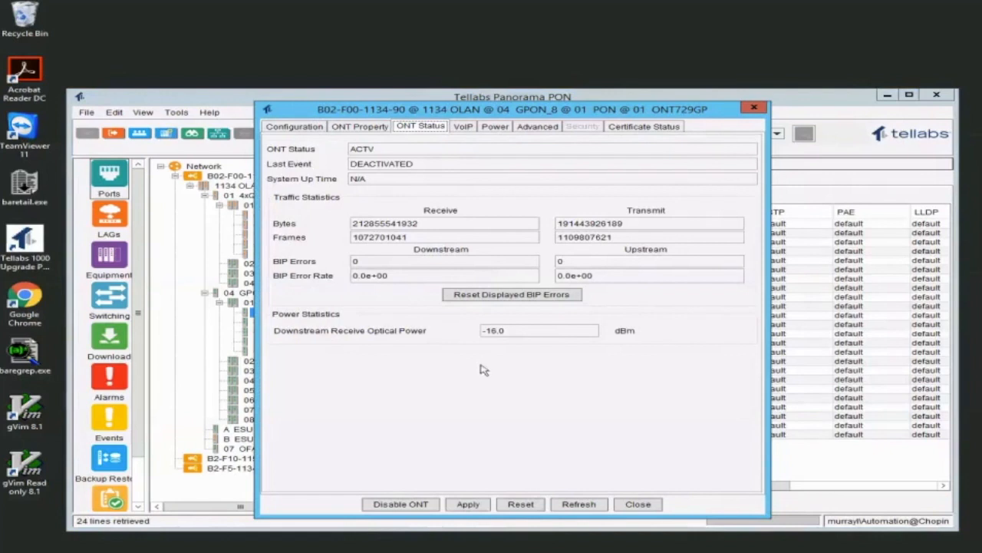
mouse_move(635, 491)
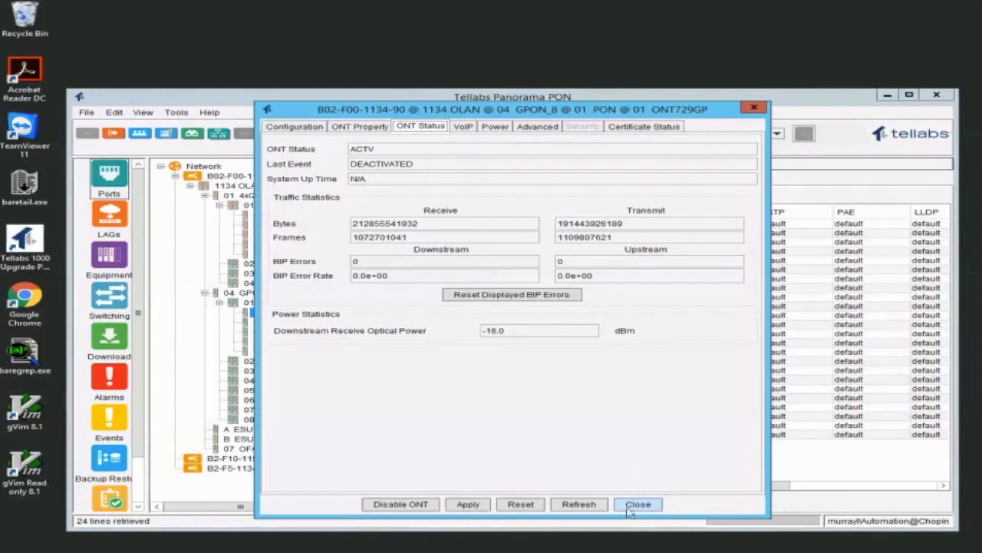
click(638, 504)
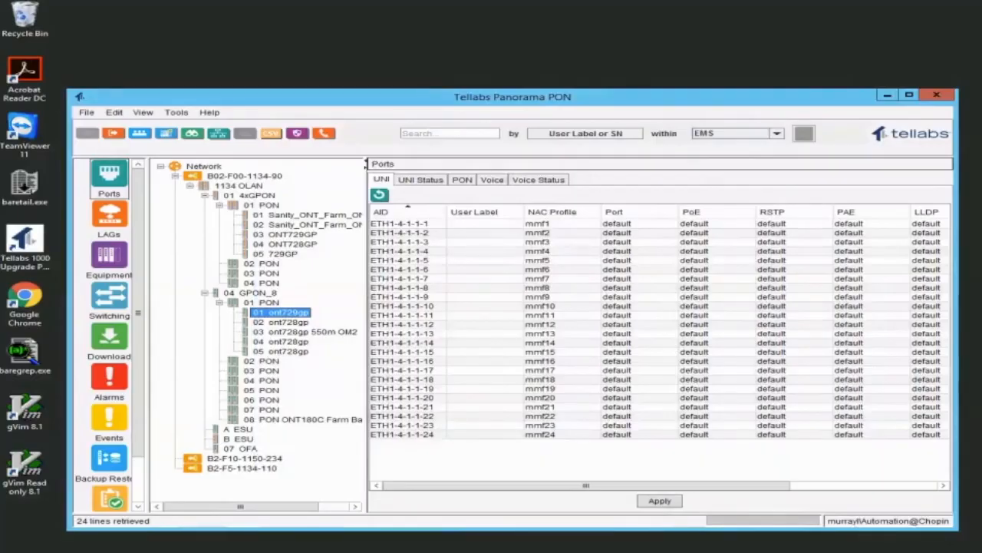